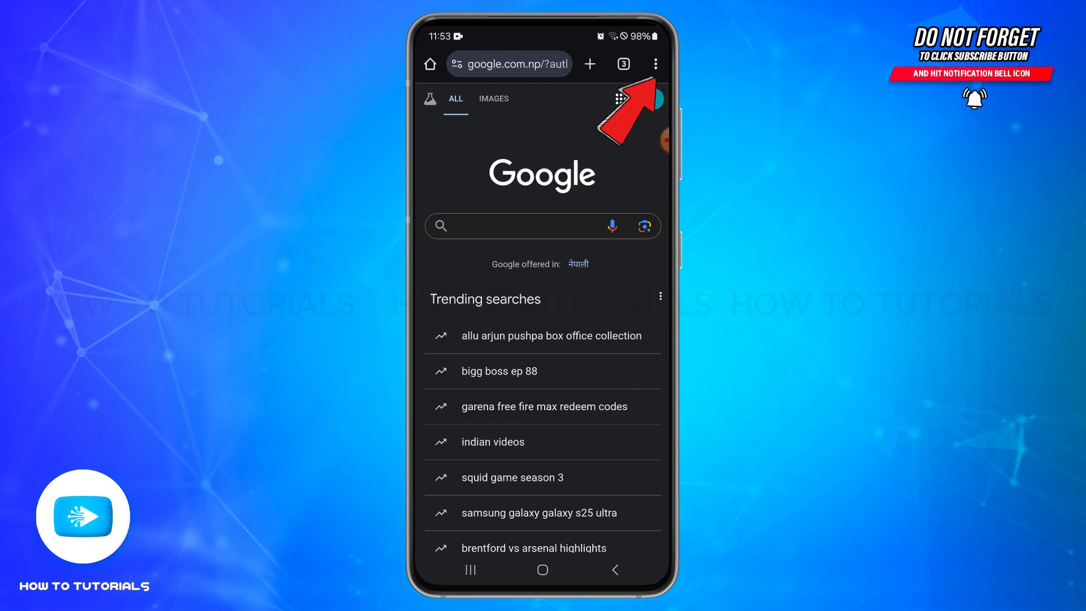
Open Chrome's Settings page from the three-dot menu.
left_click(652, 65)
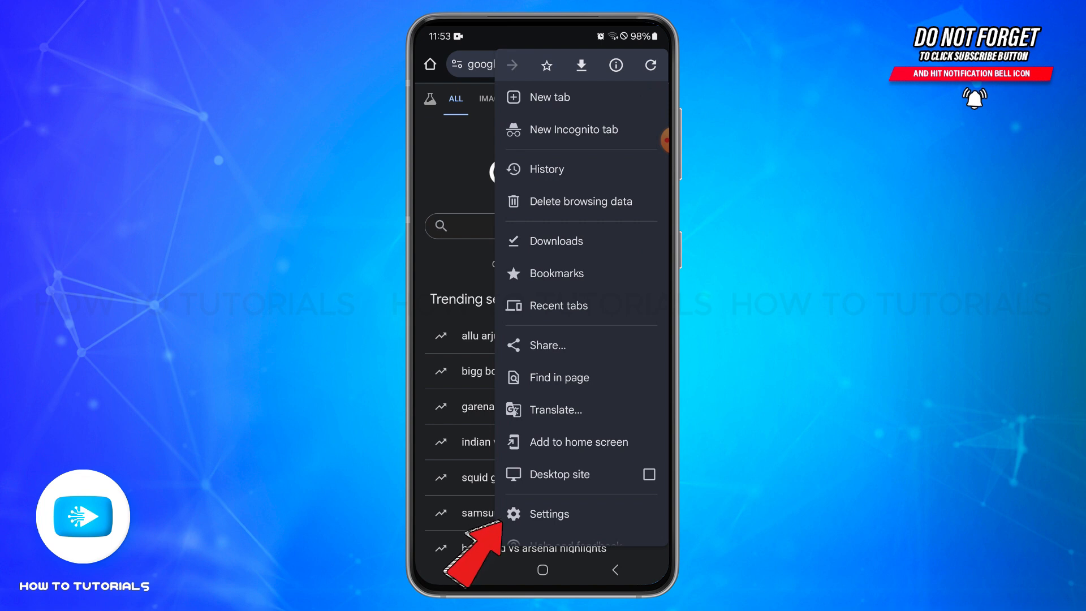
left_click(546, 513)
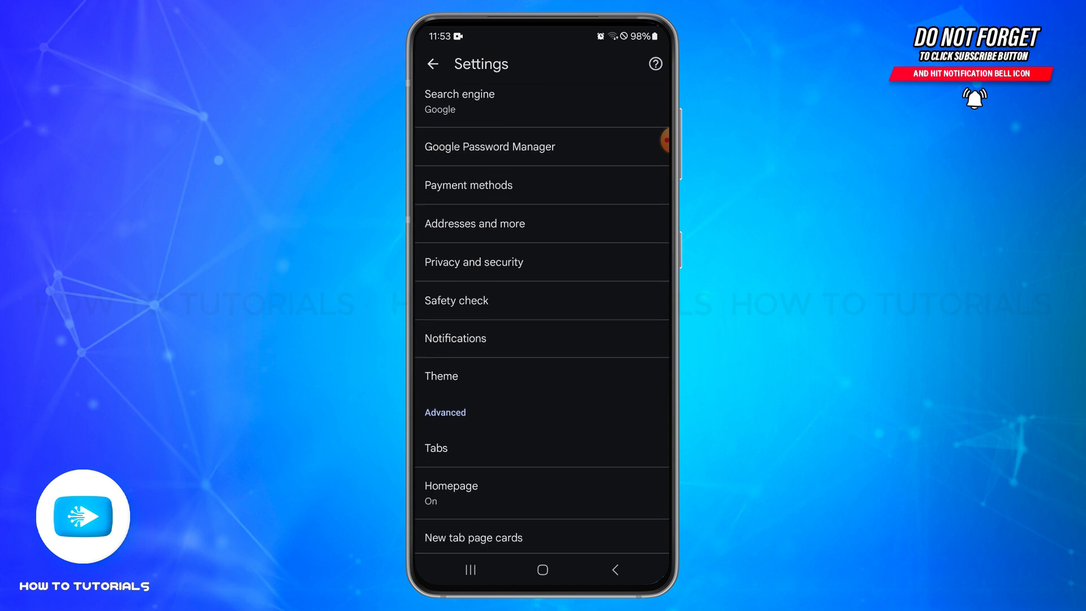
Open Site settings and scroll down to the Content section.
scroll("down", 3)
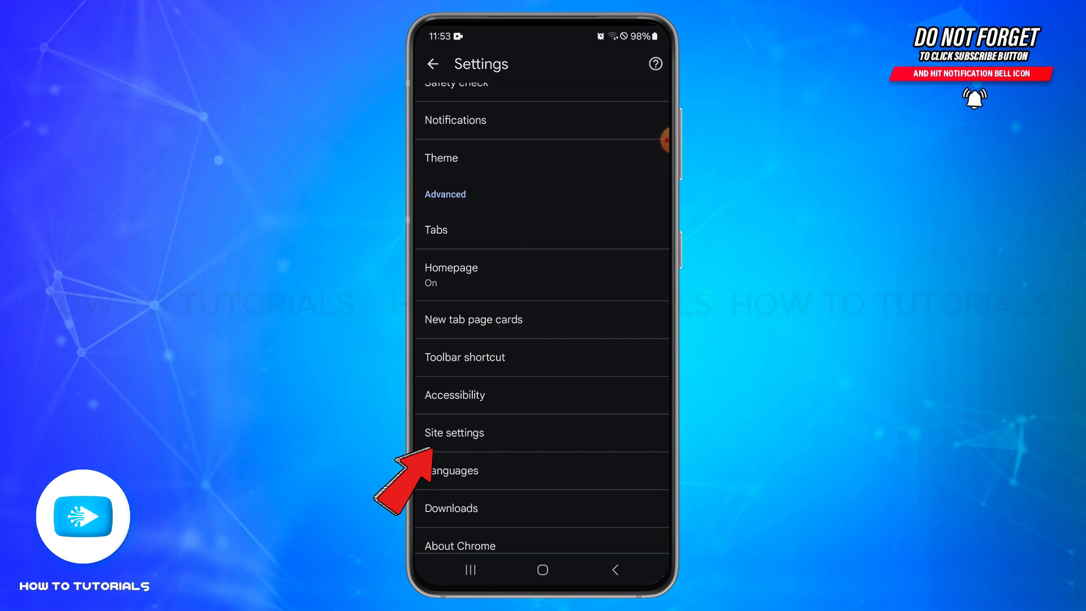
left_click(453, 432)
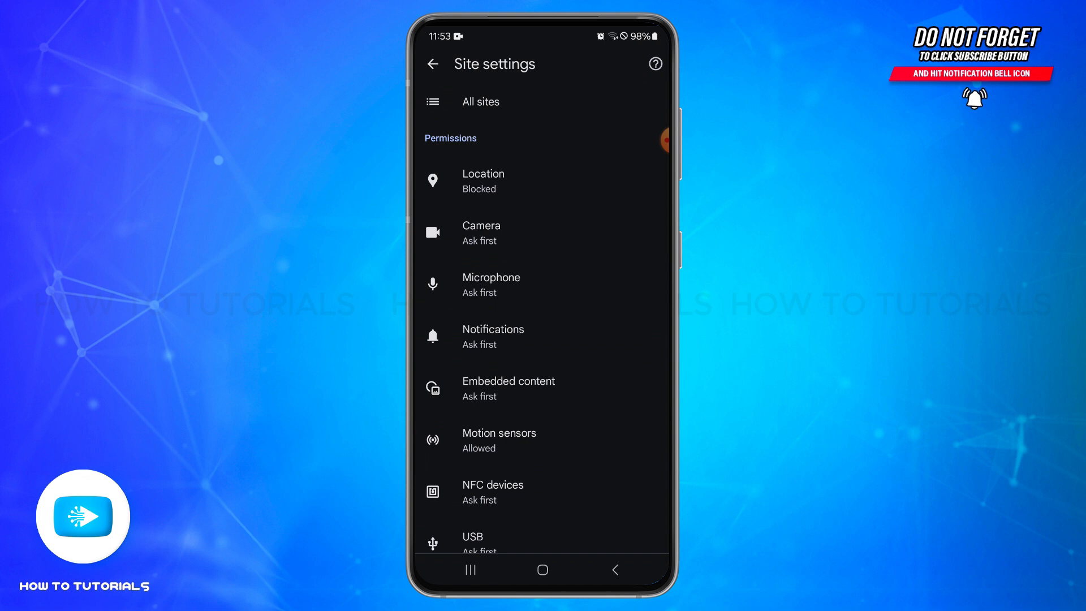
scroll("down", 3)
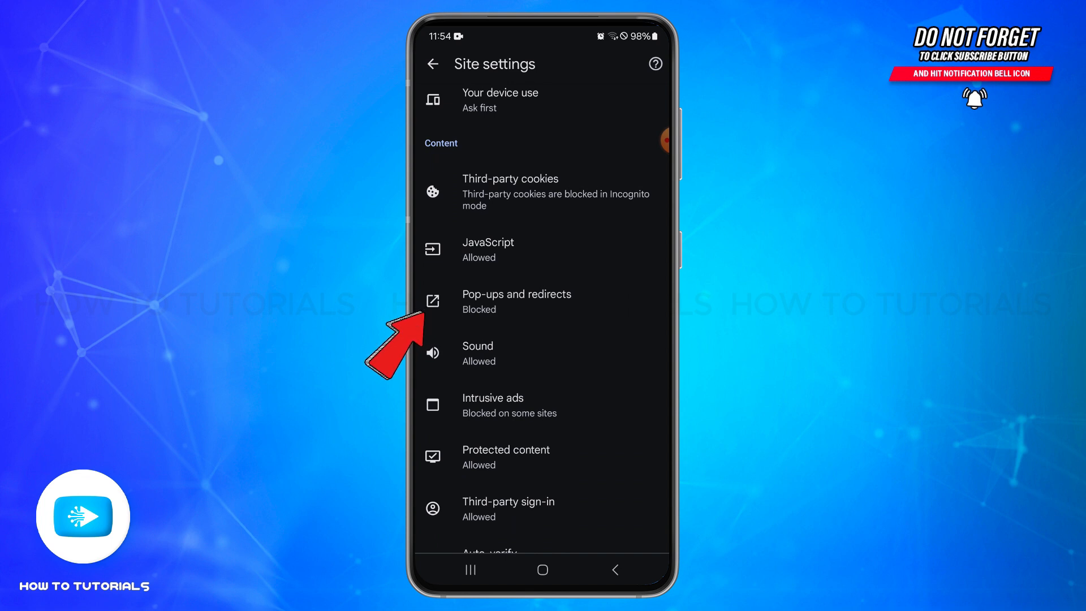
Switch the Pop-ups and redirects toggle off in Chrome.
left_click(516, 301)
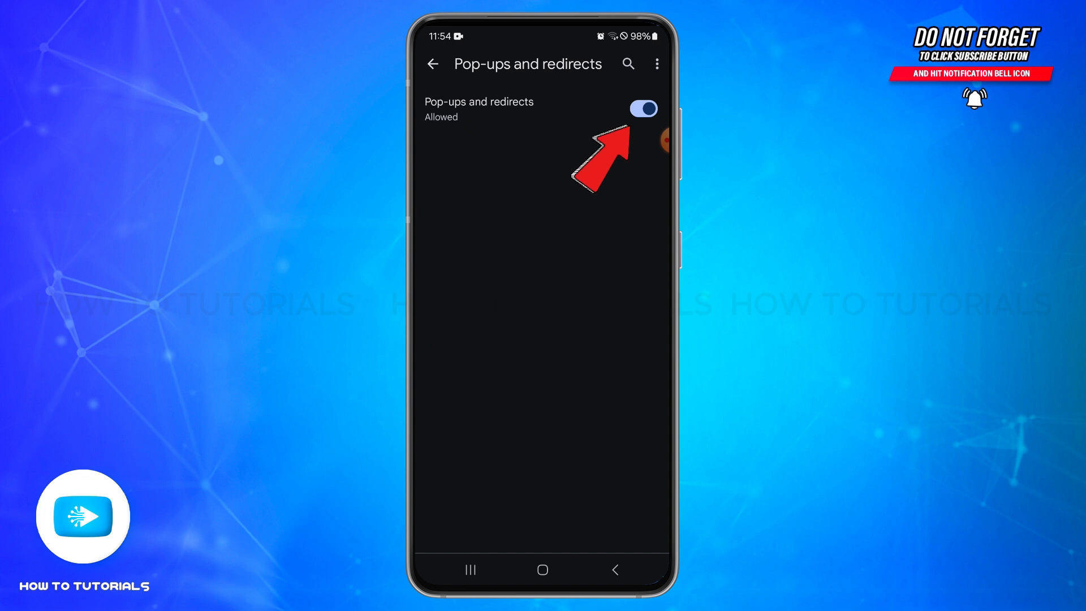
left_click(642, 114)
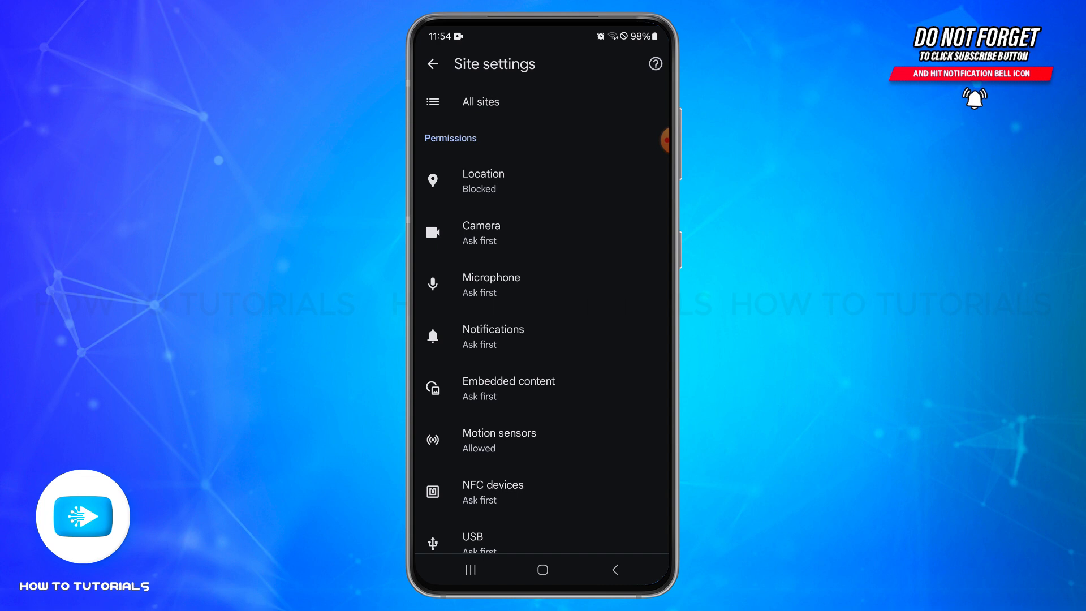
Block Chrome site notifications, collapsing the Blocked list, then pull down quick settings.
left_click(493, 335)
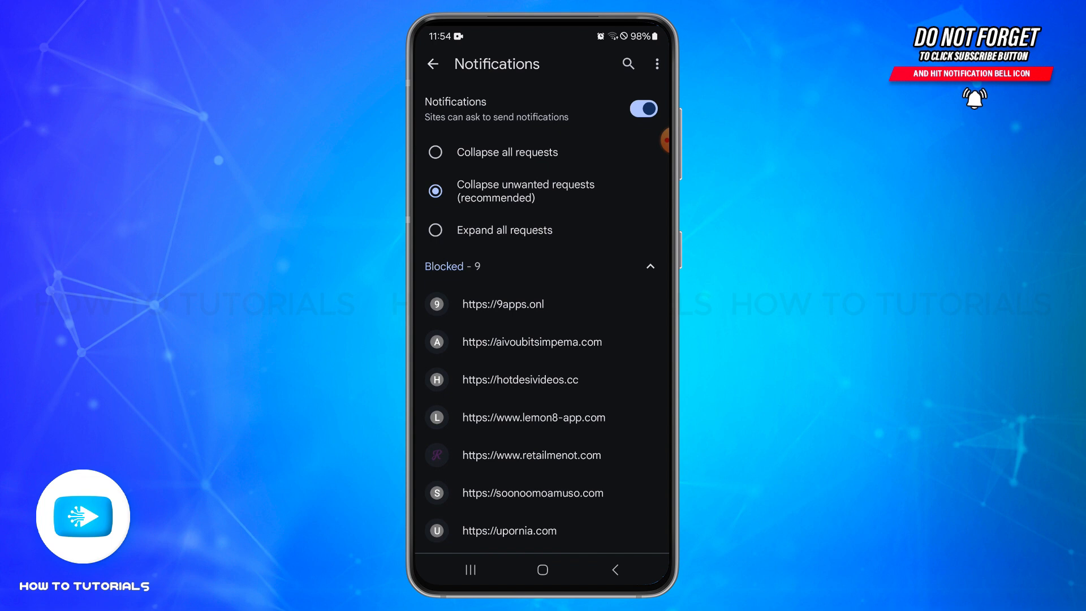
left_click(648, 266)
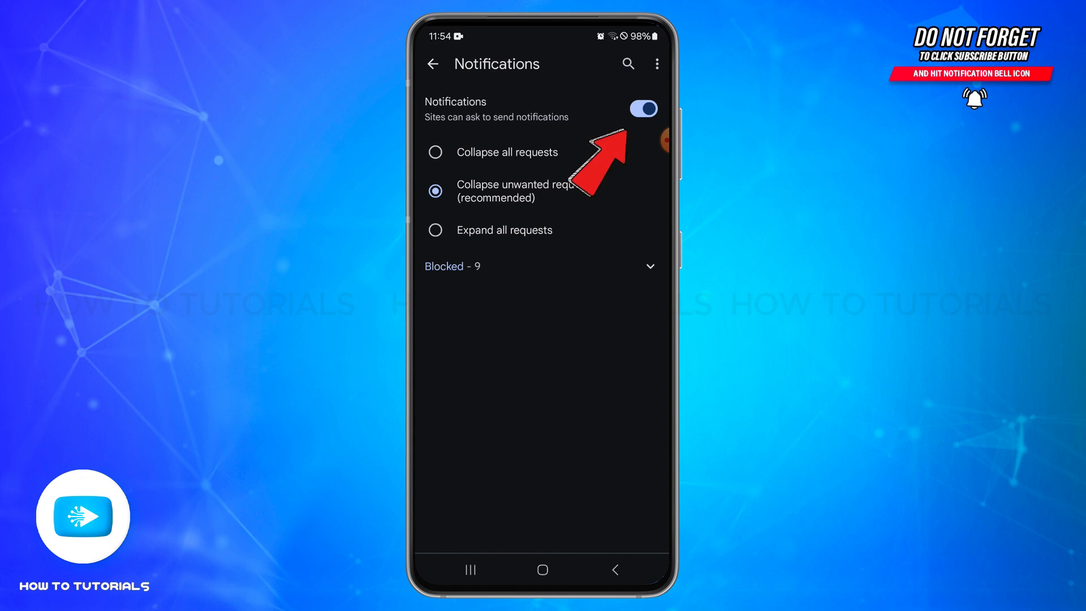
left_click(642, 109)
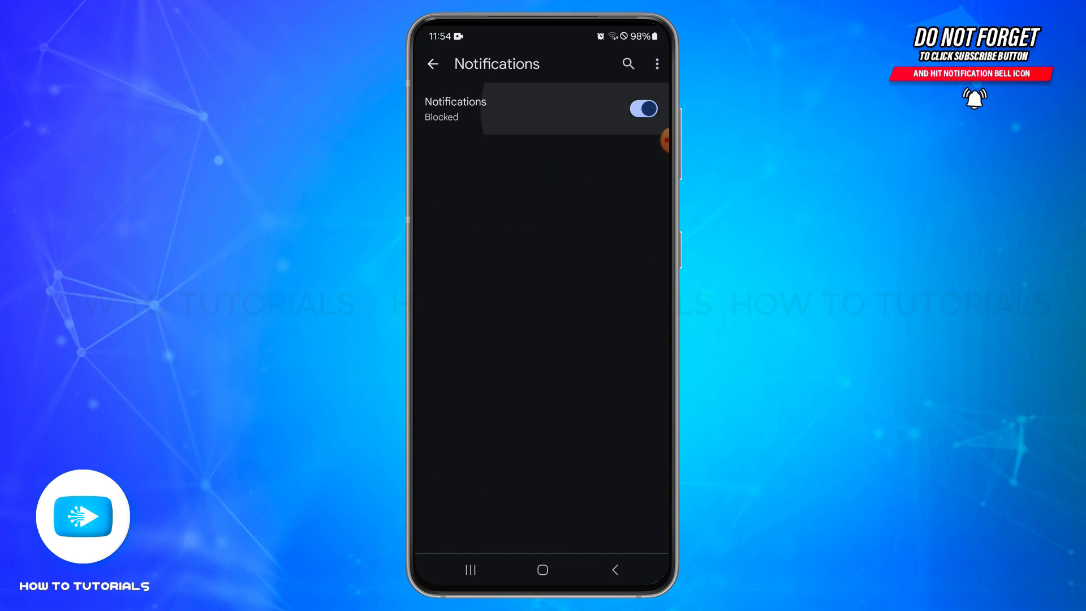
left_click(643, 108)
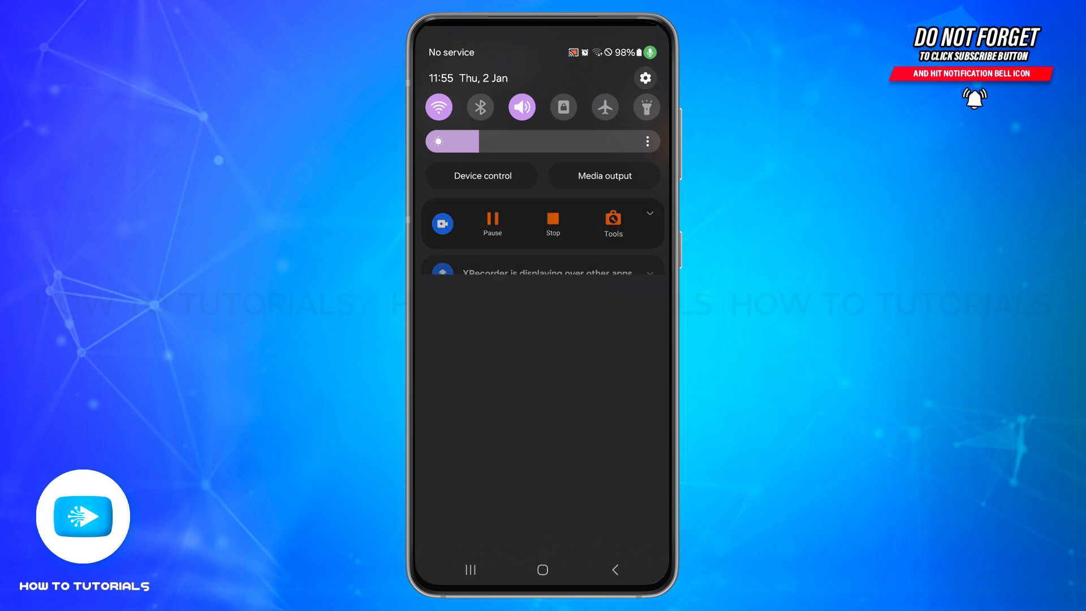
Open Android Settings > Apps and show its extra options menu.
left_click(643, 77)
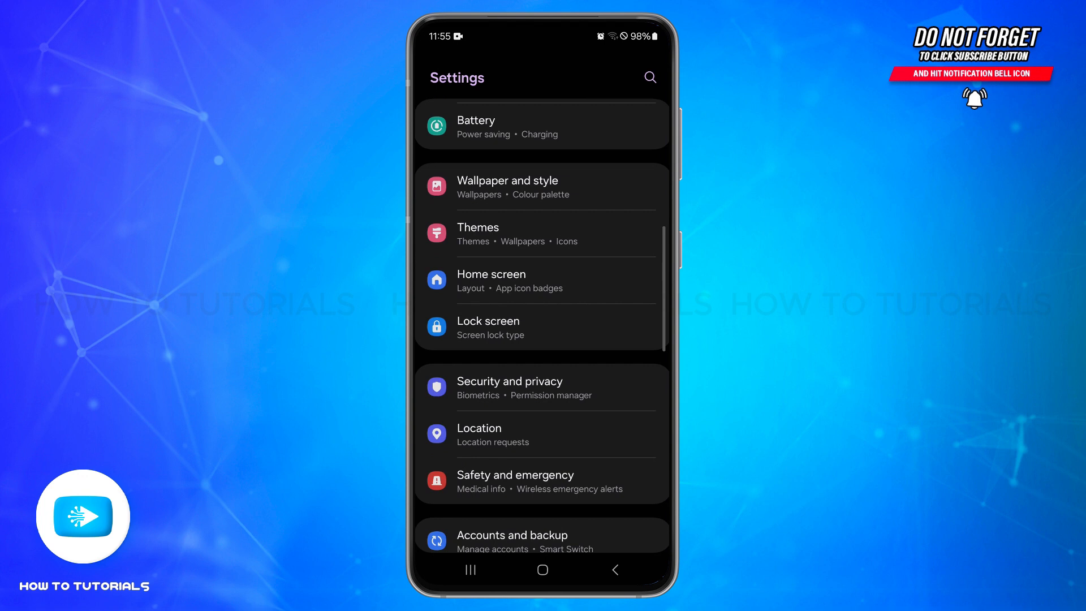
scroll("down", 3)
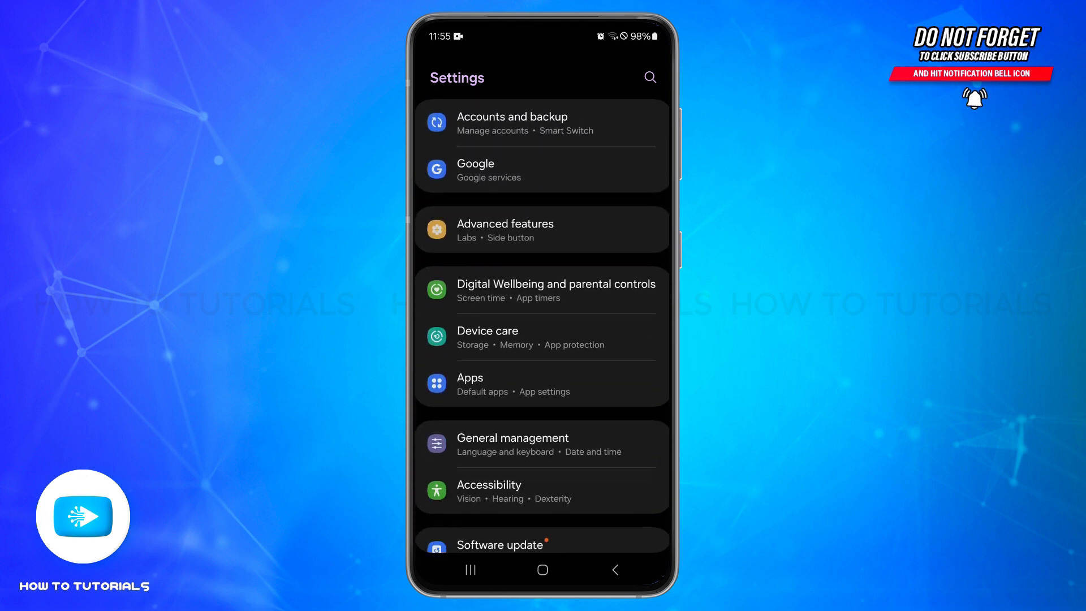
left_click(469, 377)
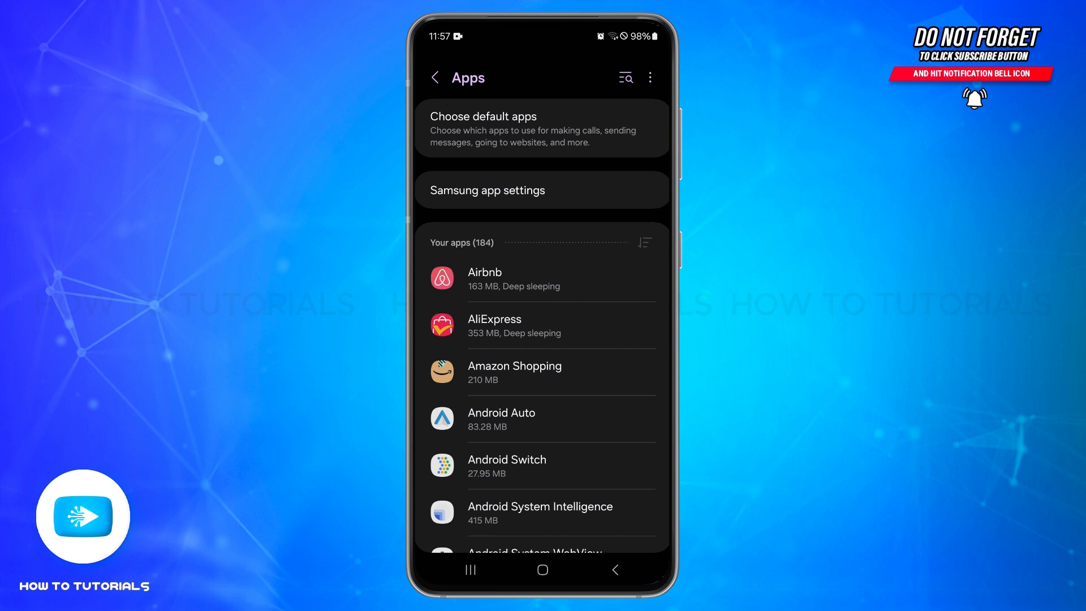
left_click(648, 77)
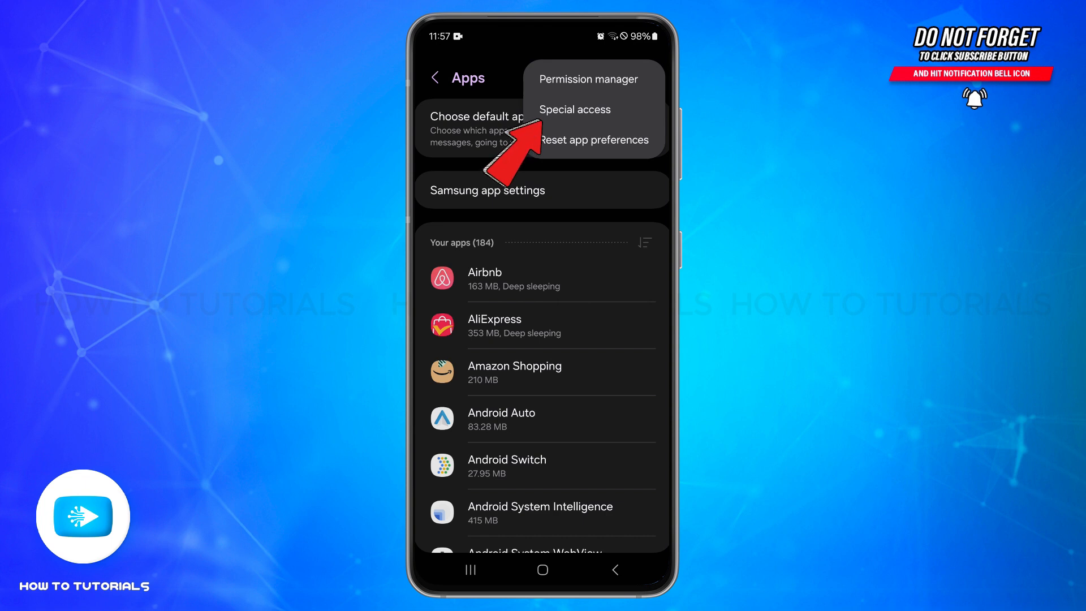
Turn off Appear on top for Authentication Framework under Special access.
left_click(573, 109)
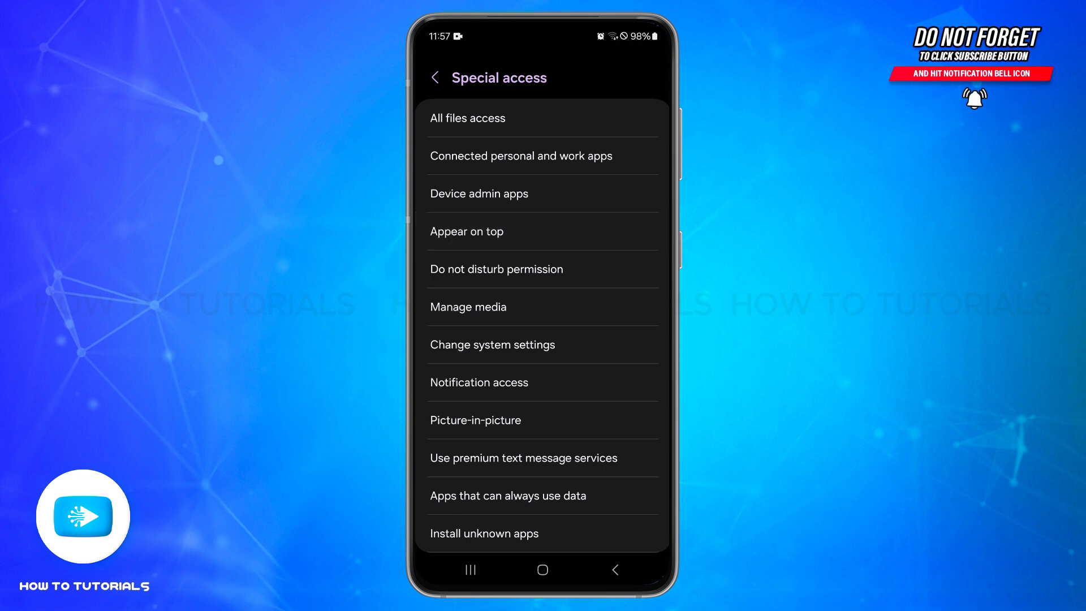
left_click(466, 231)
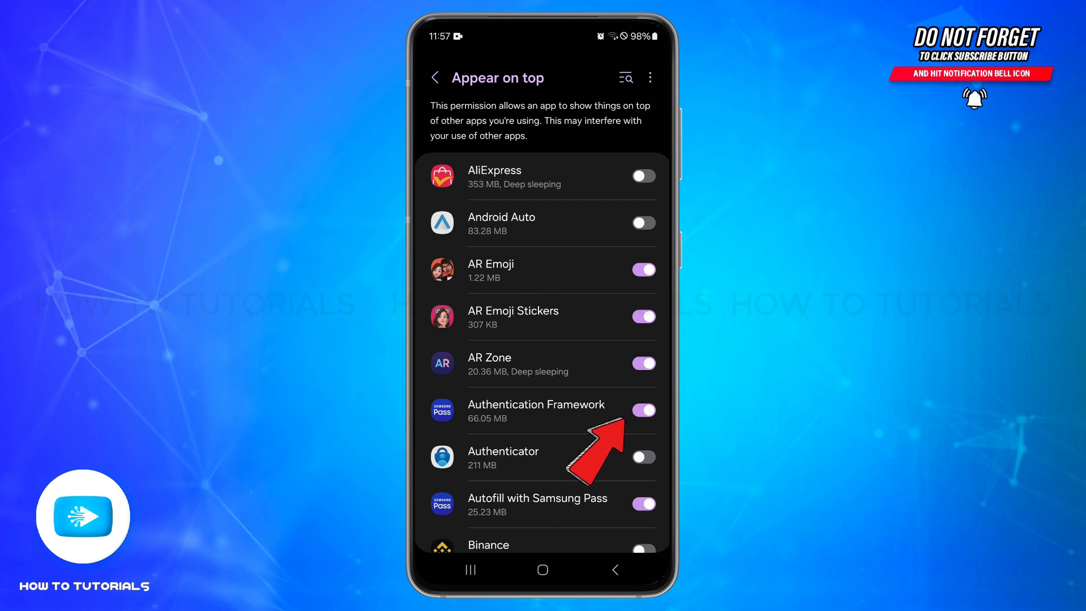
left_click(642, 409)
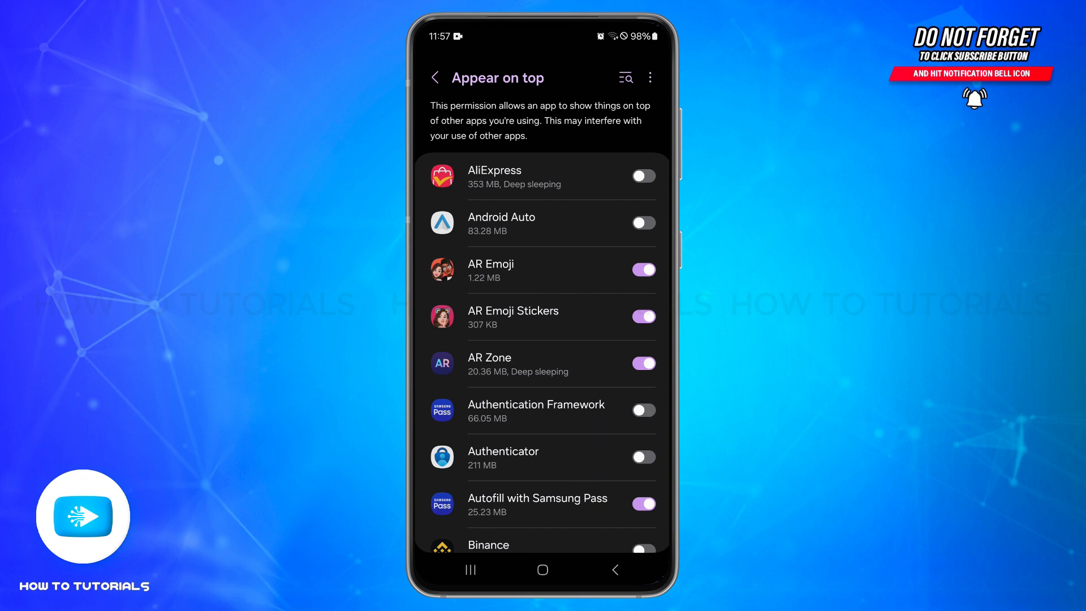